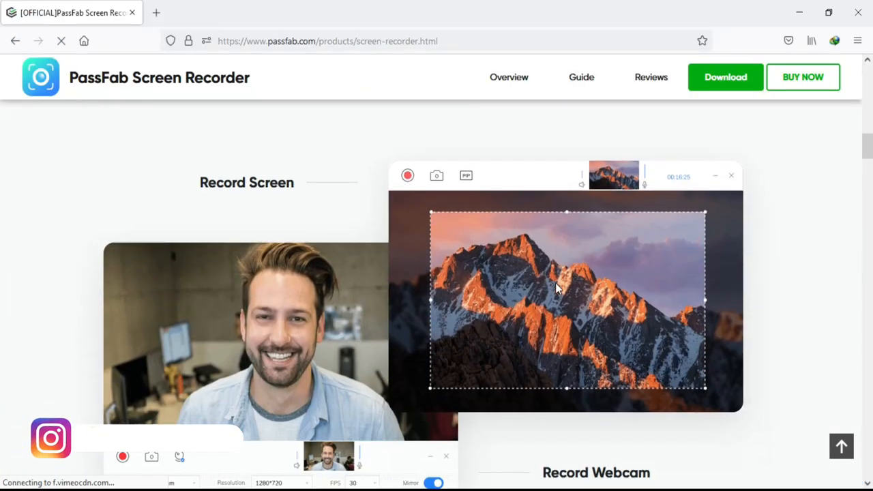
# - Scroll through the PassFab Screen Recorder product page in Firefox, then close it
pyautogui.scroll(-3)
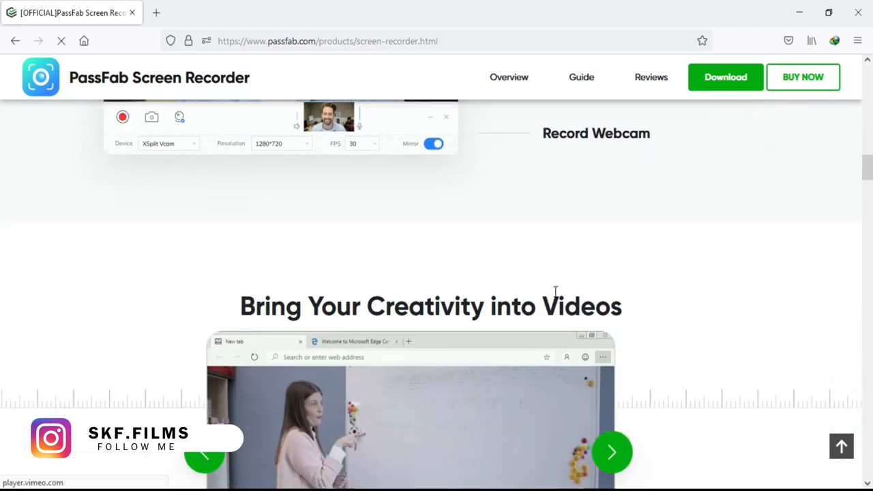
pyautogui.scroll(-3)
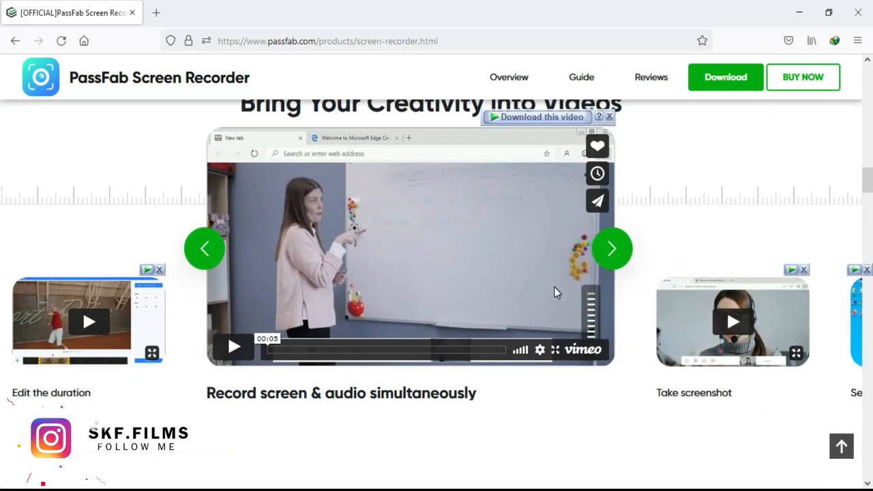
pyautogui.scroll(-3)
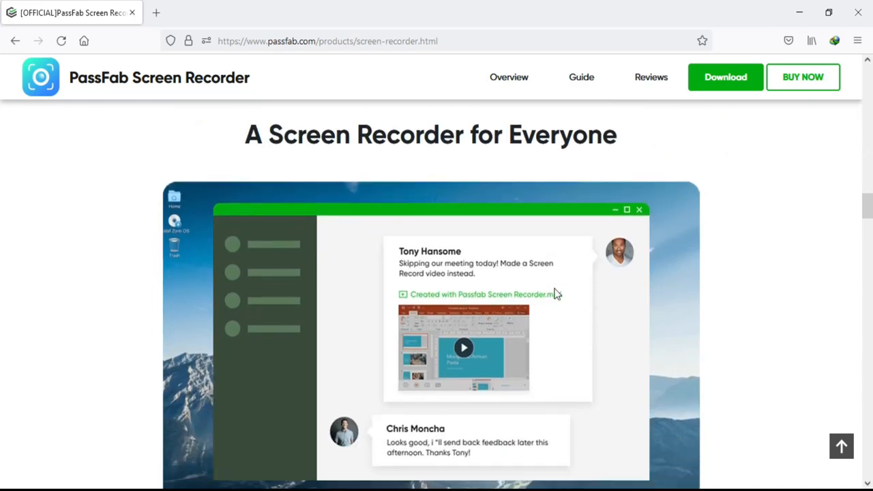
pyautogui.scroll(-3)
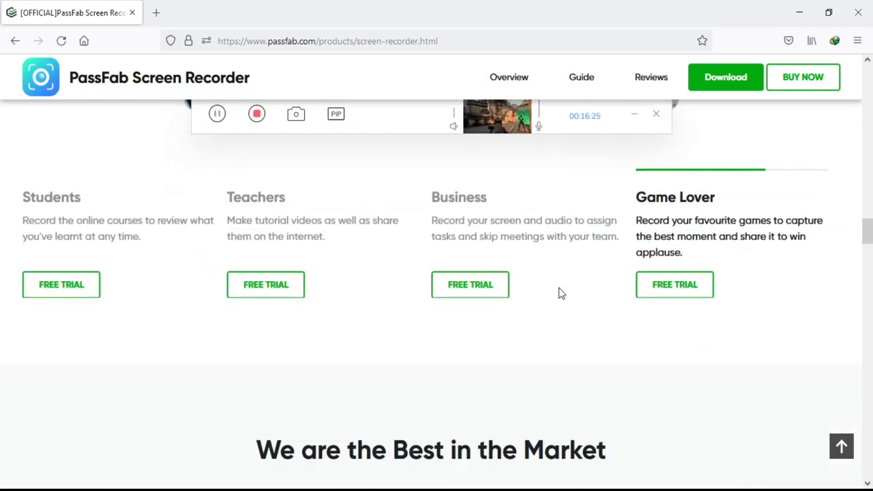
pyautogui.scroll(3)
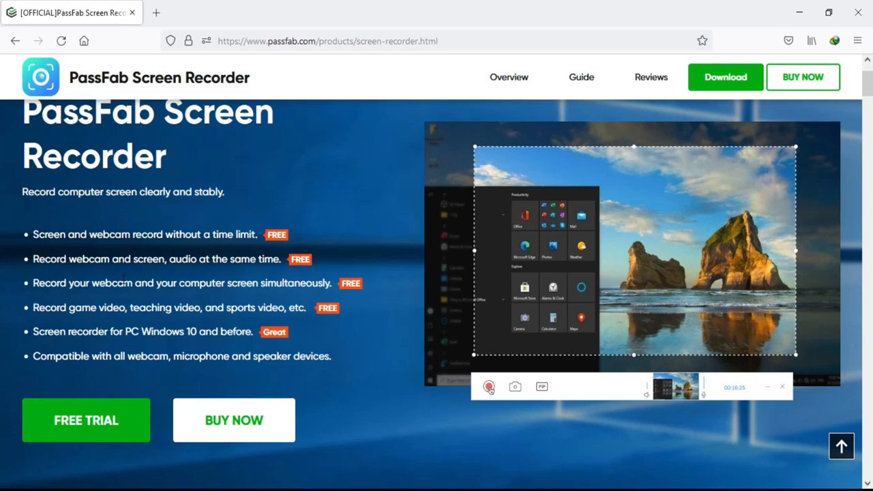
pyautogui.moveTo(197, 311)
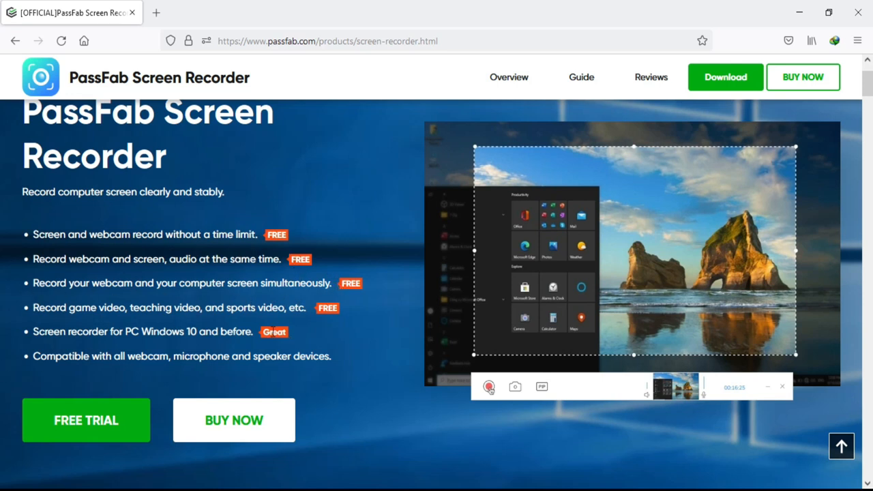
pyautogui.moveTo(201, 354)
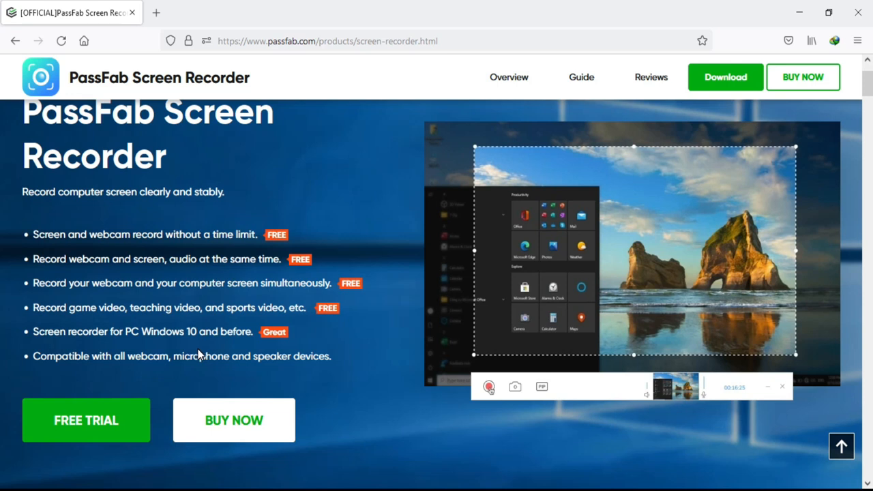
pyautogui.scroll(-3)
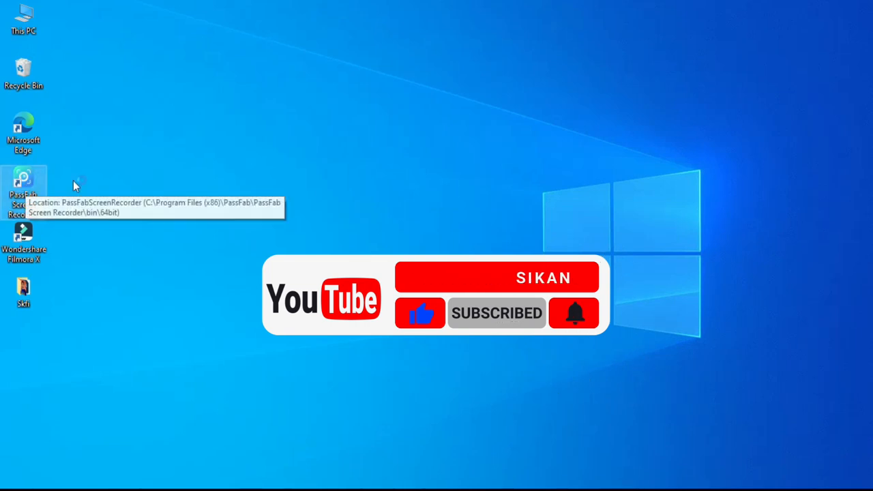
# - Launch PassFab Screen Recorder from its desktop shortcut
pyautogui.doubleClick(23, 184)
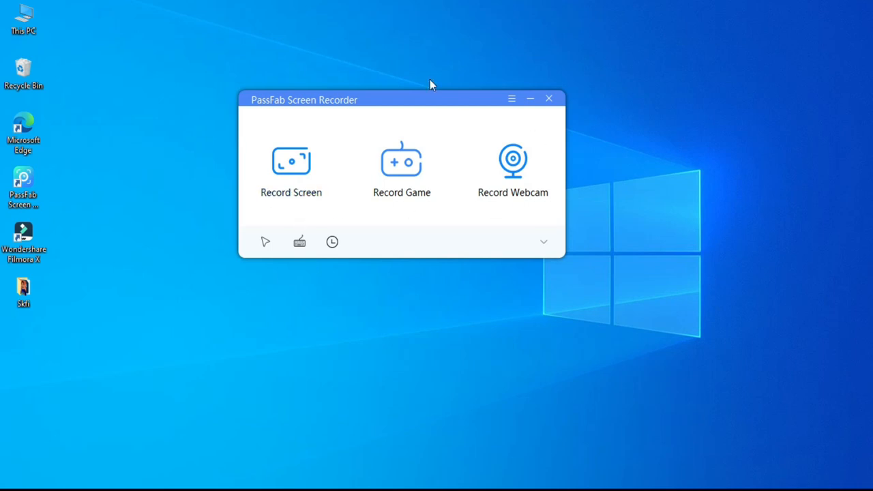
pyautogui.moveTo(324, 162)
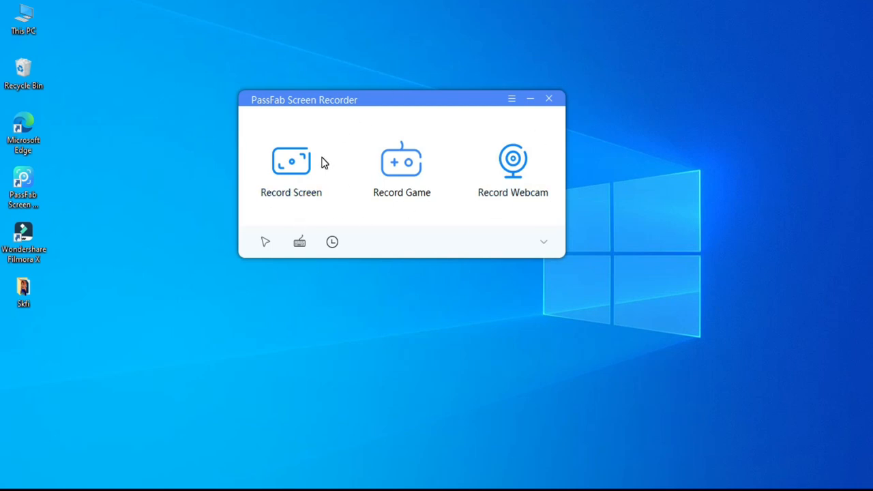
pyautogui.moveTo(354, 179)
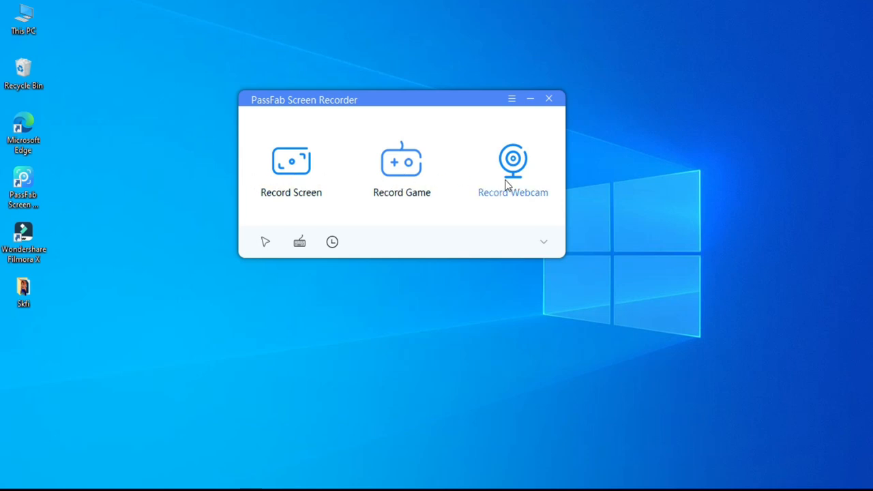
pyautogui.moveTo(289, 222)
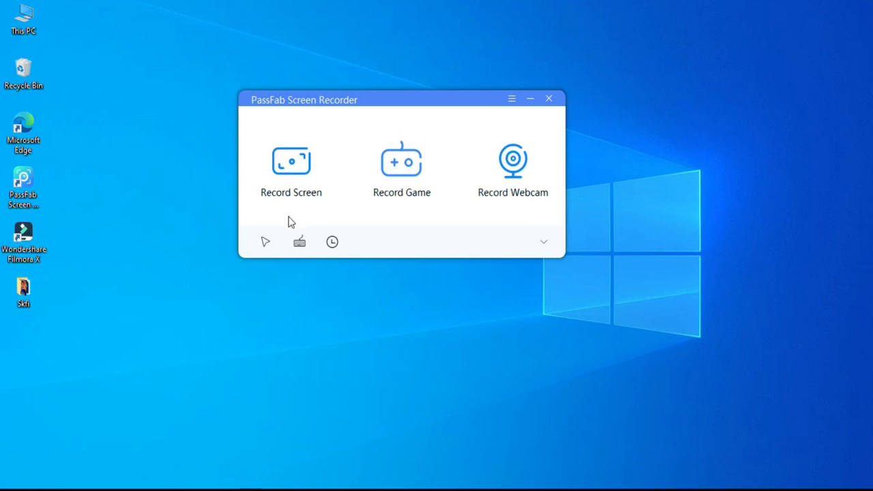
pyautogui.moveTo(299, 242)
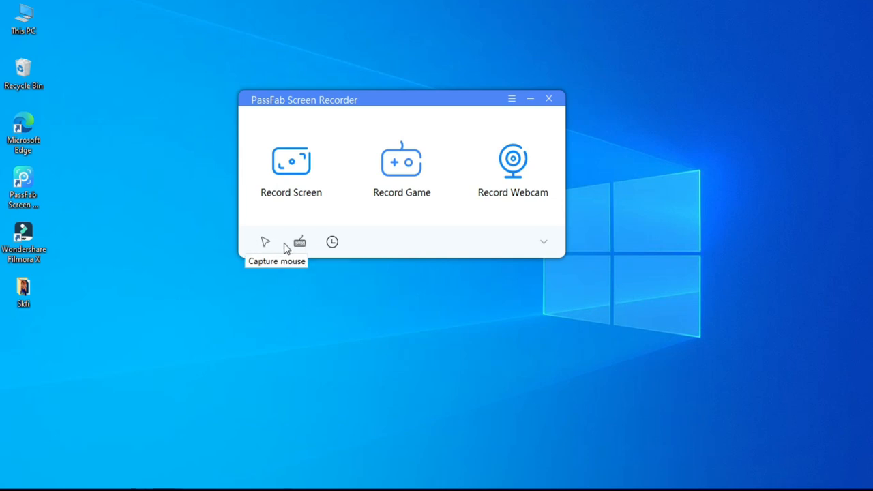
pyautogui.moveTo(265, 244)
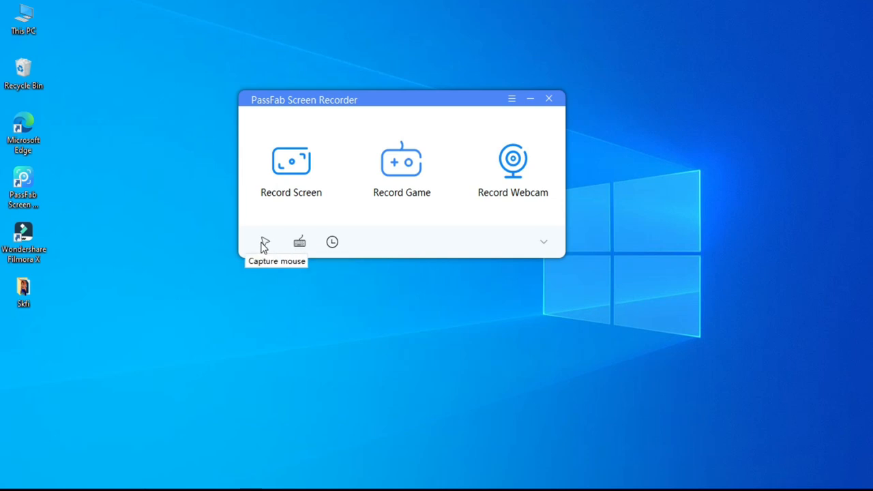
pyautogui.moveTo(332, 242)
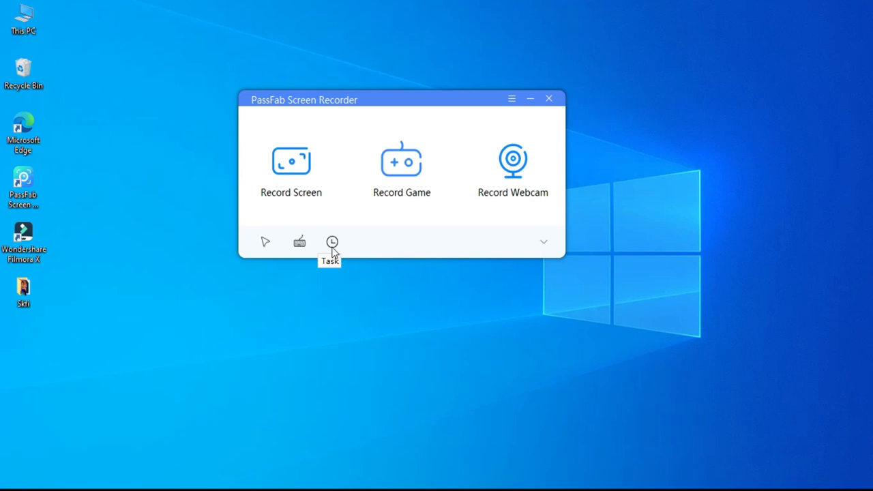
# - Expand settings, browse General and Task, and view File listing two MP4 recordings
pyautogui.click(332, 242)
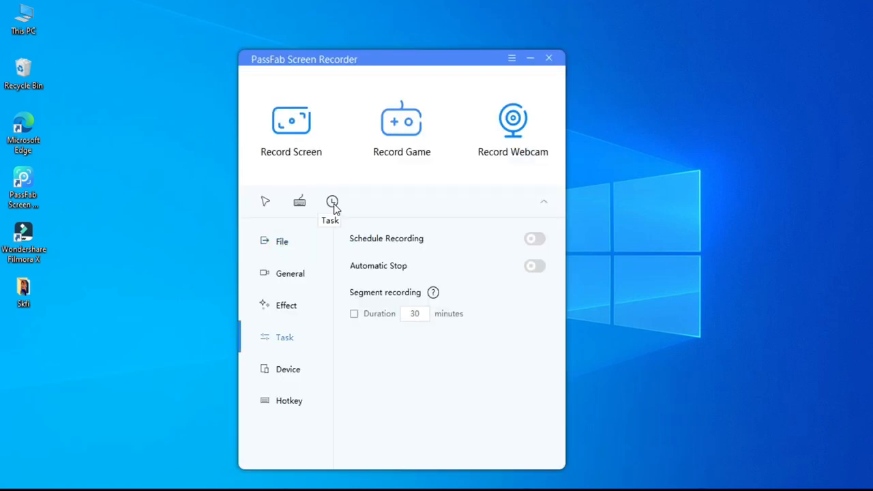
pyautogui.click(332, 202)
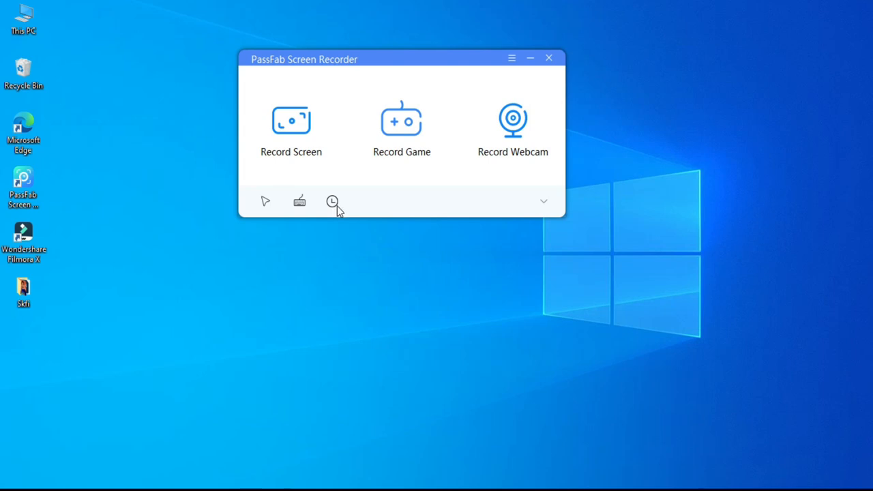
pyautogui.click(332, 200)
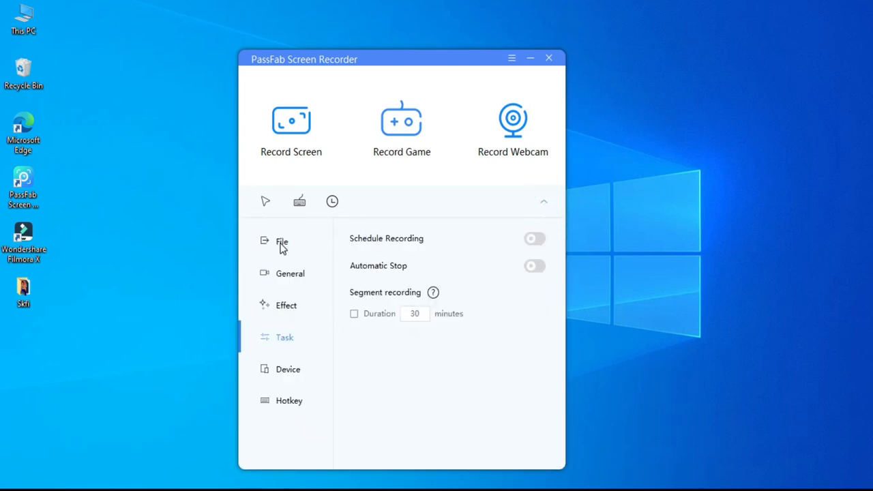
pyautogui.click(290, 274)
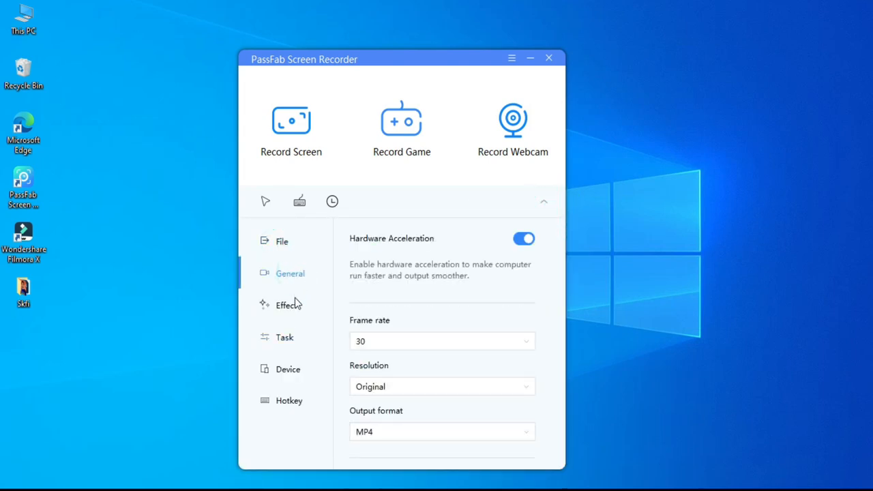
pyautogui.click(284, 337)
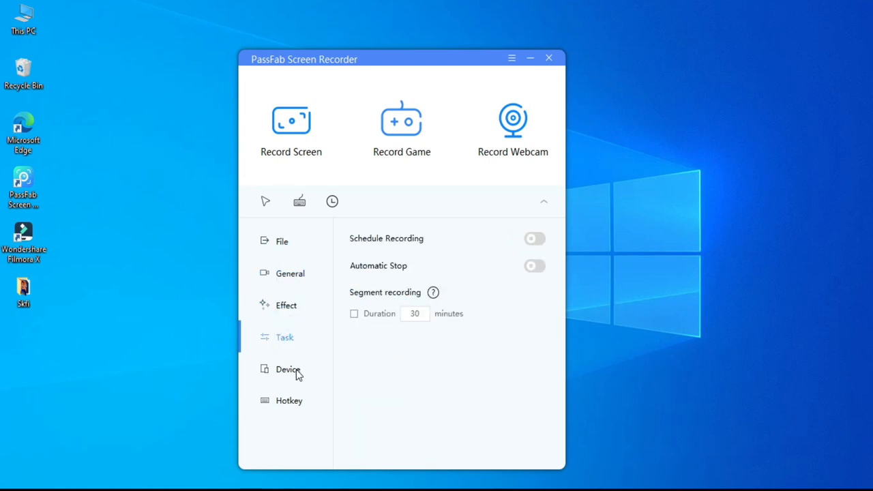
pyautogui.click(289, 401)
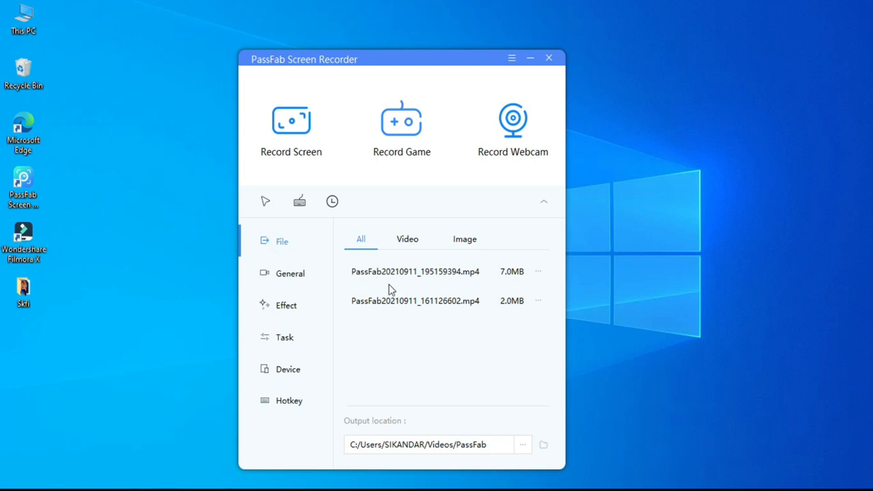
pyautogui.moveTo(412, 249)
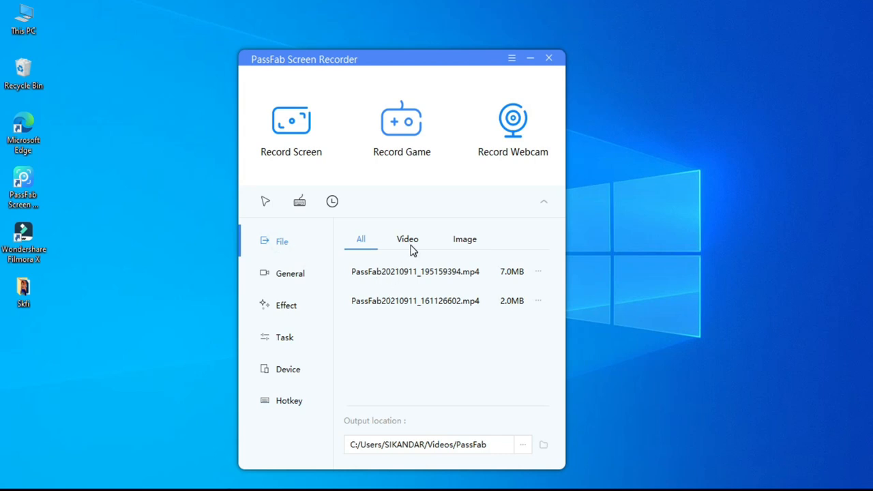
pyautogui.click(407, 239)
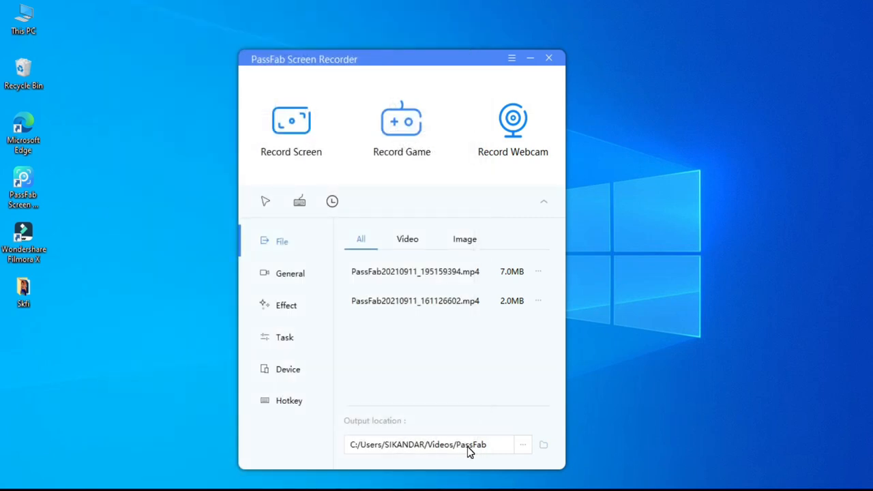
pyautogui.moveTo(299, 277)
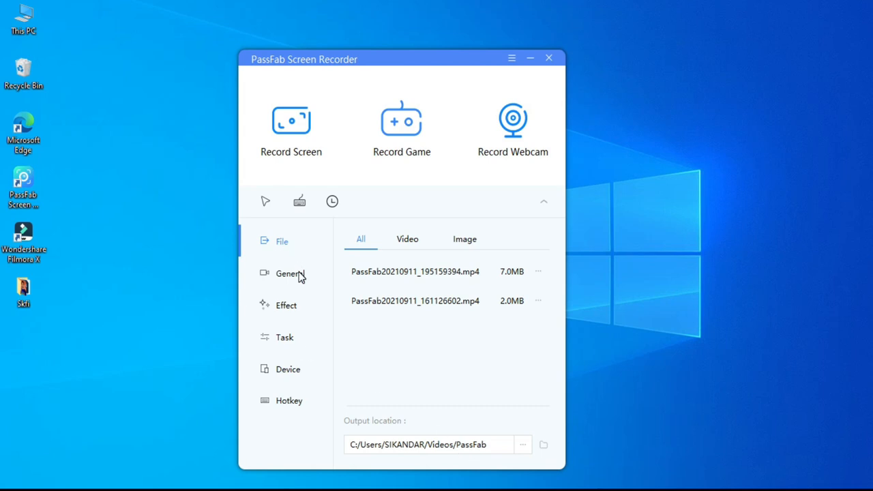
# - Enable Hardware Acceleration, keep 30 fps, and review the output format options
pyautogui.click(289, 272)
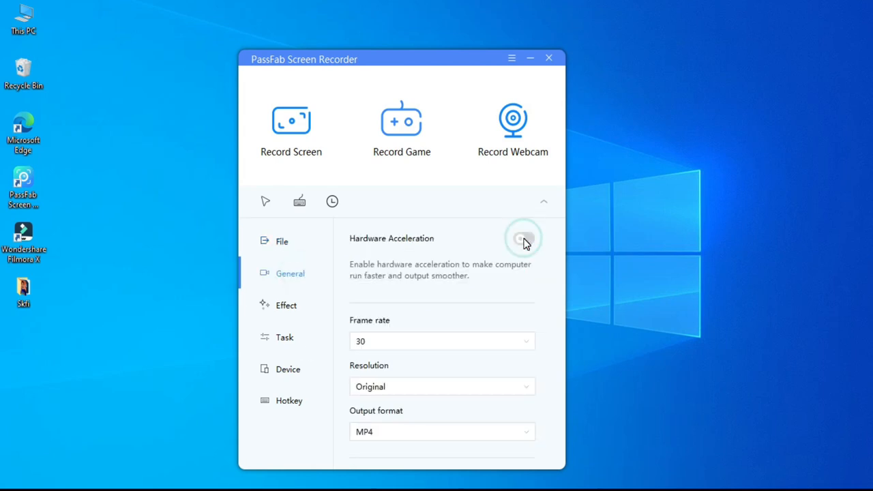
pyautogui.click(523, 238)
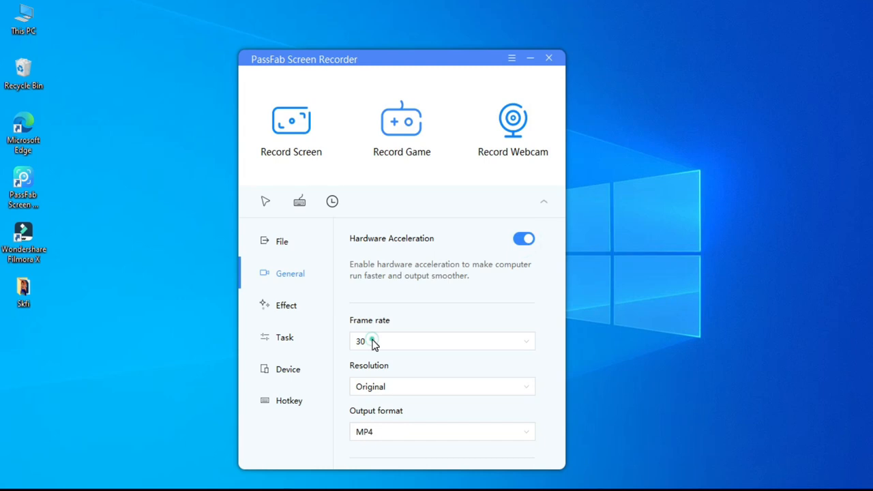
pyautogui.click(441, 341)
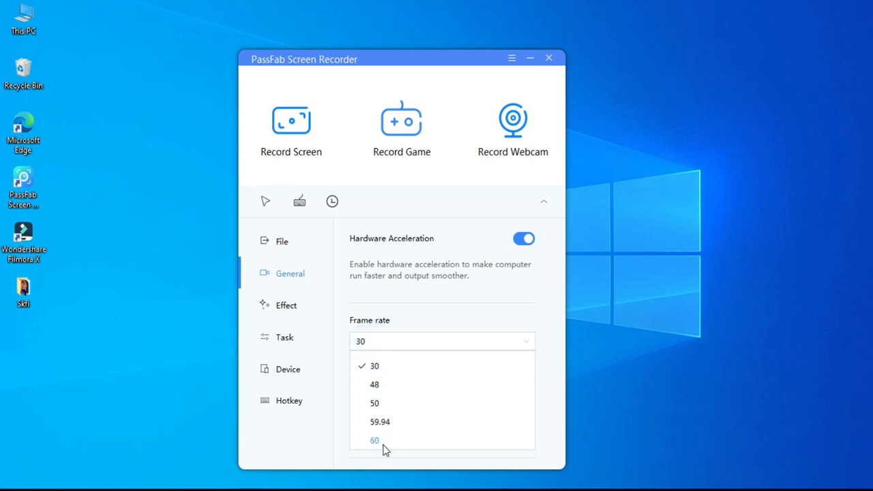
pyautogui.click(374, 440)
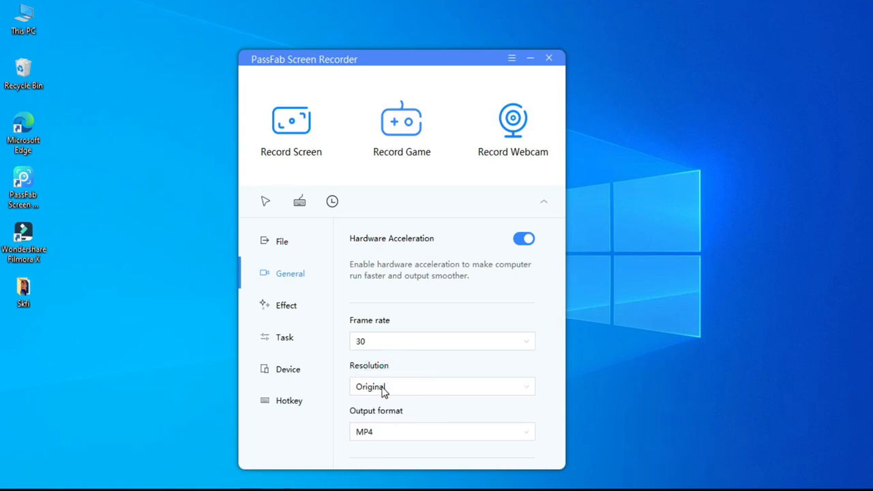
pyautogui.scroll(-3)
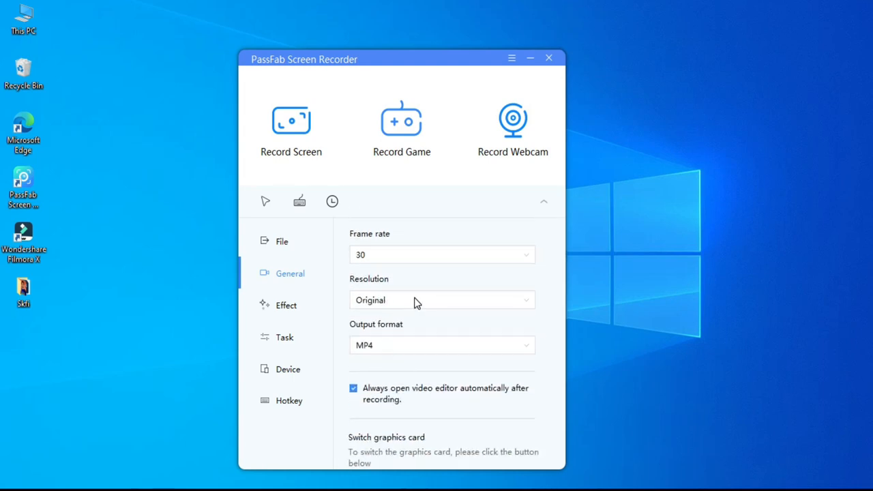
pyautogui.click(442, 300)
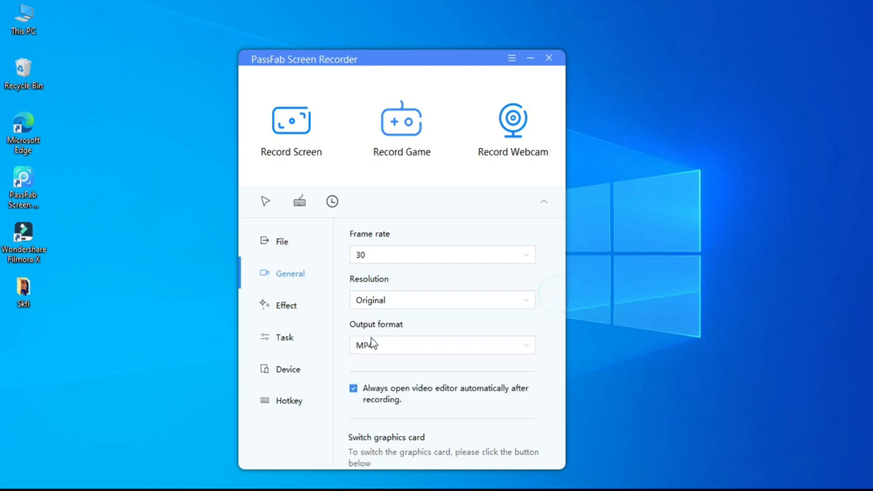
pyautogui.click(441, 344)
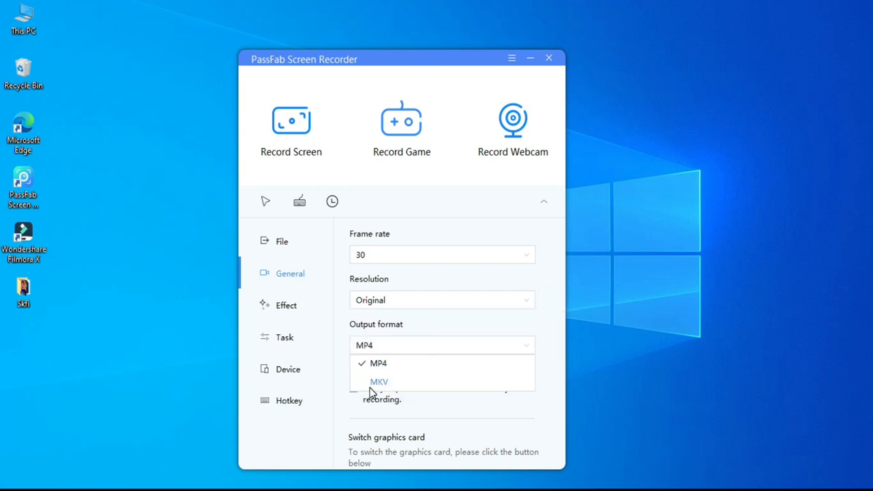
# - Set the cursor highlight to purple with keystroke display in Effect settings
pyautogui.click(286, 304)
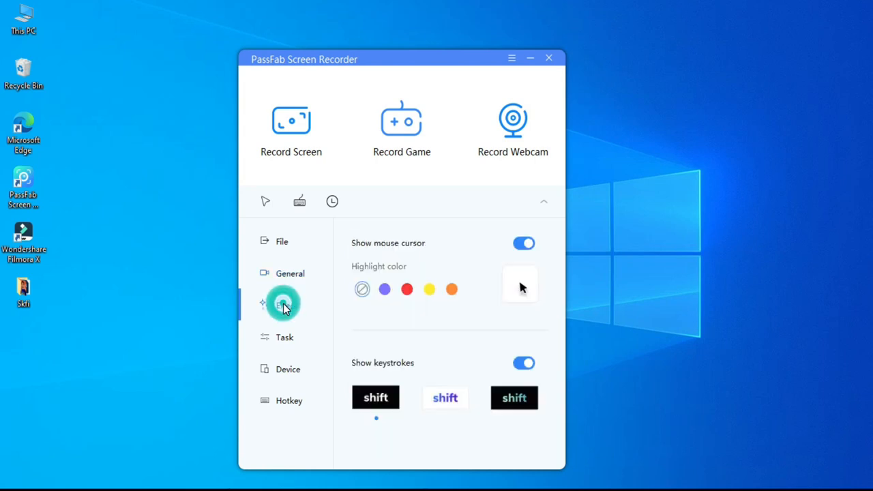
pyautogui.click(384, 288)
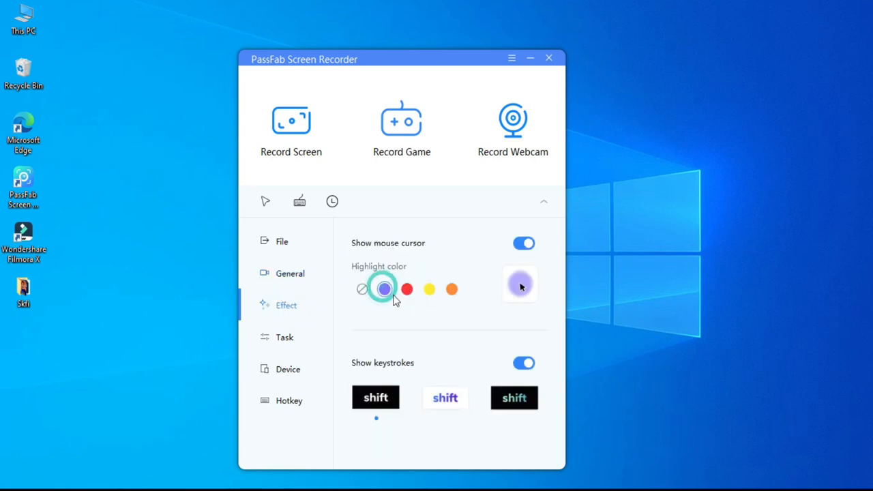
pyautogui.click(406, 289)
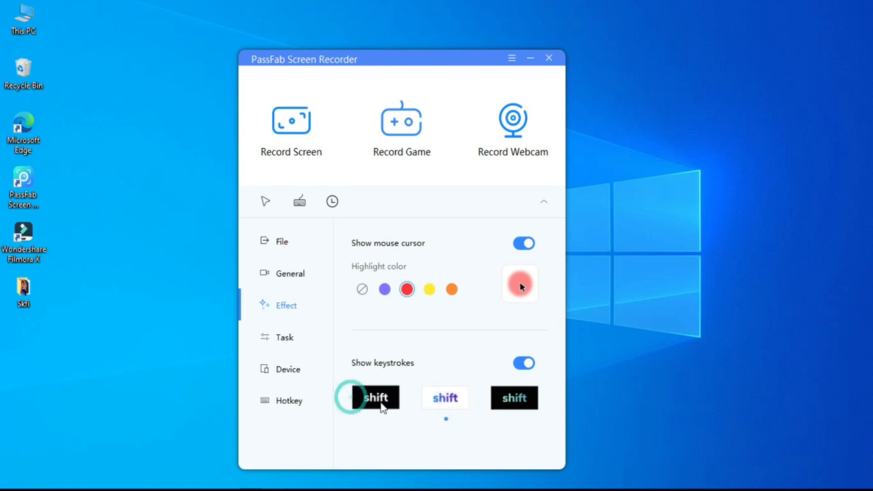
pyautogui.click(384, 289)
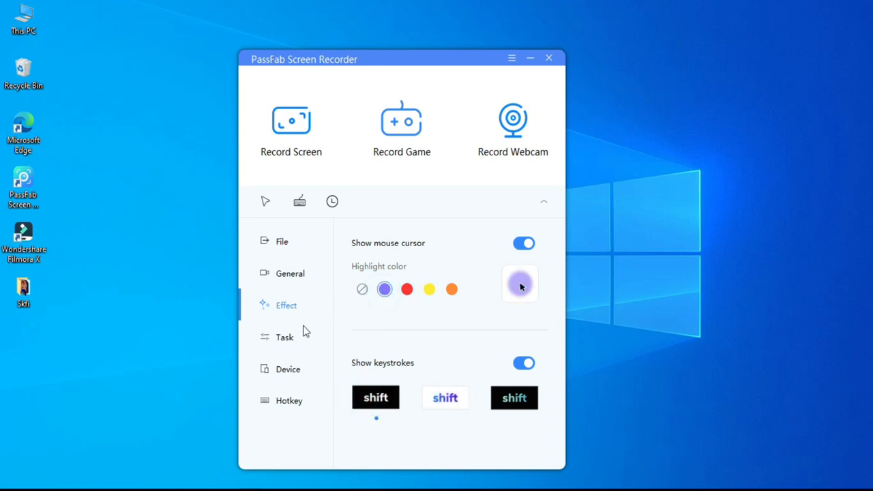
# - Toggle Schedule Recording on and off, then view the webcam, microphone and speaker devices
pyautogui.click(284, 337)
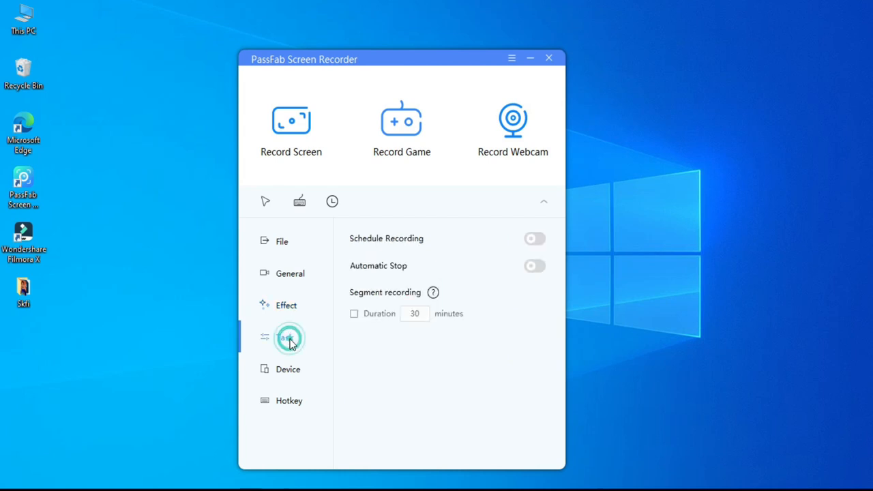
pyautogui.click(535, 239)
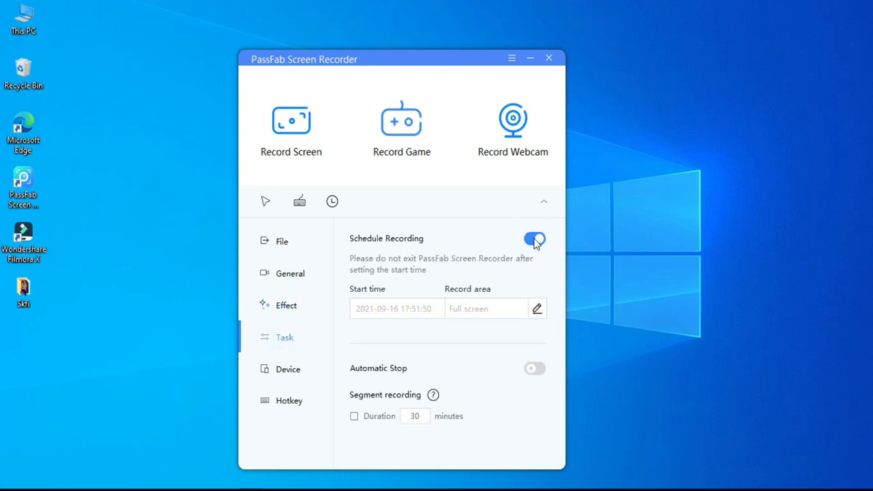
pyautogui.click(534, 239)
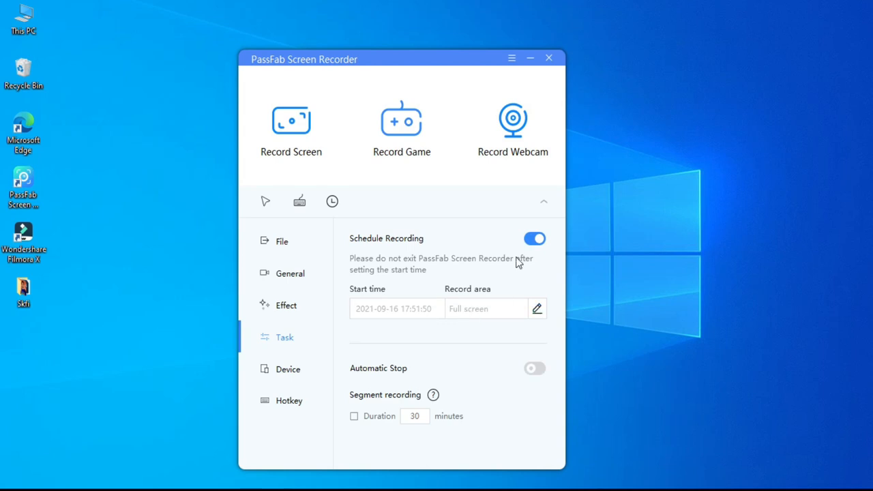
pyautogui.click(534, 238)
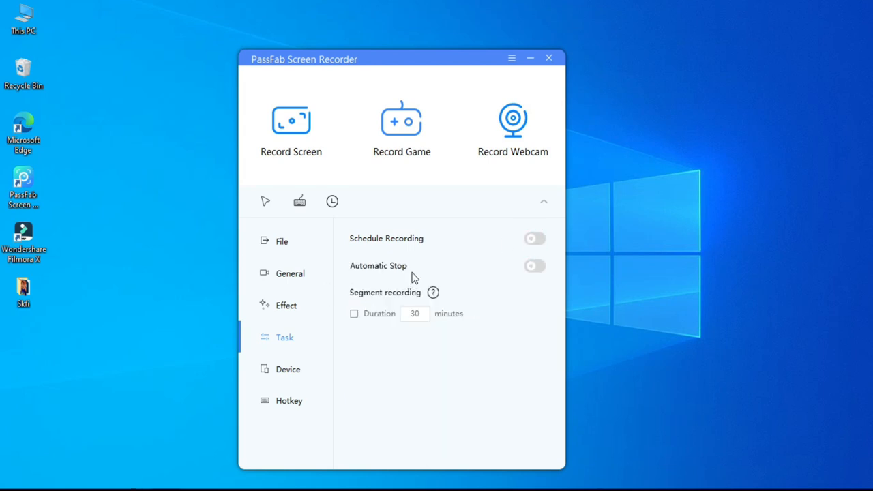
pyautogui.moveTo(416, 283)
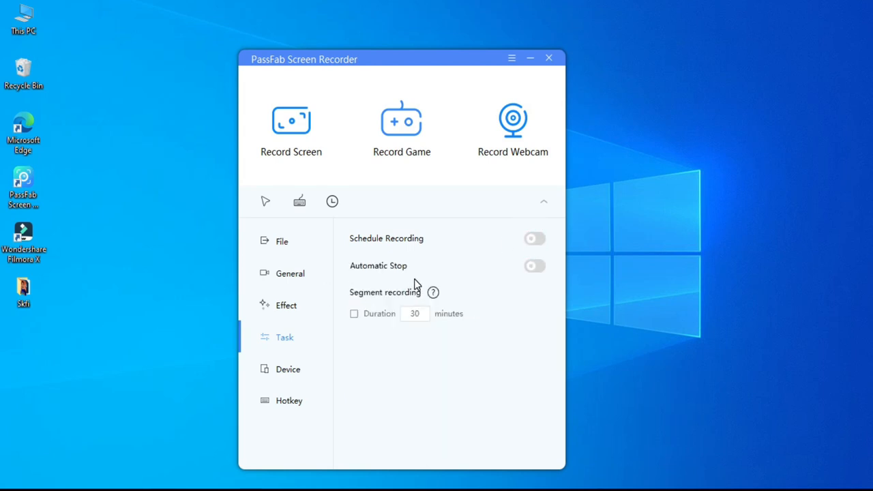
pyautogui.click(289, 369)
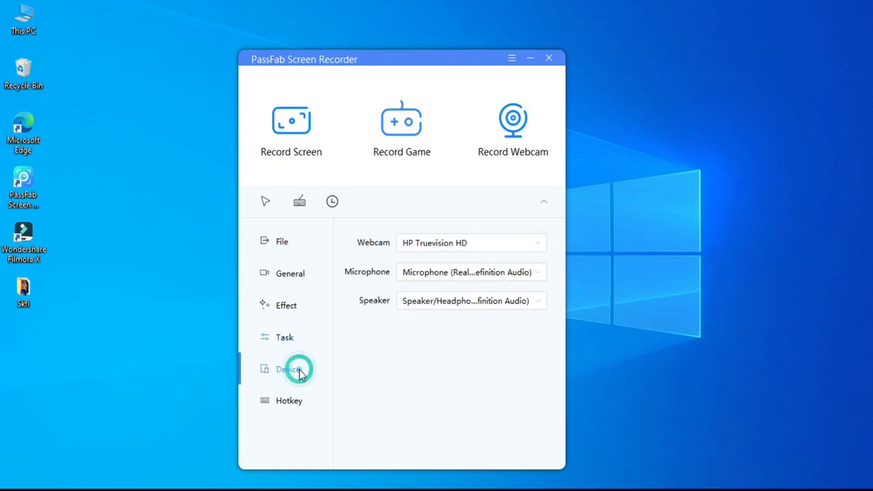
pyautogui.click(288, 369)
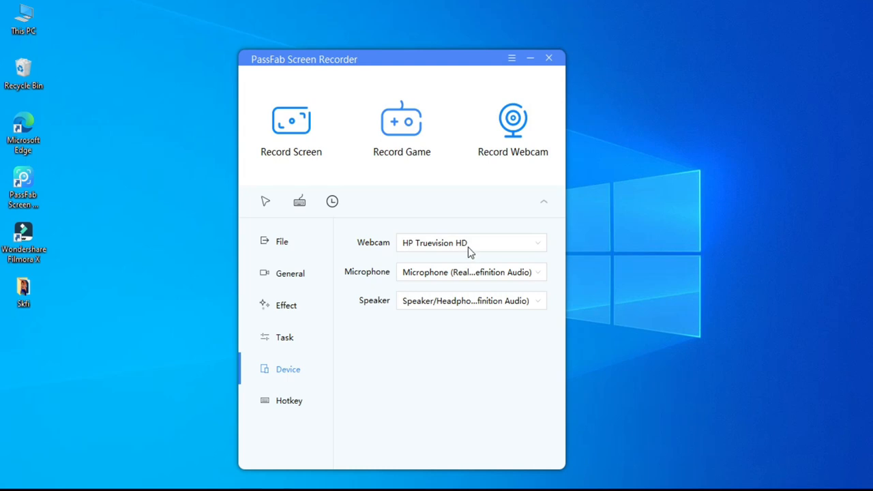
pyautogui.moveTo(487, 294)
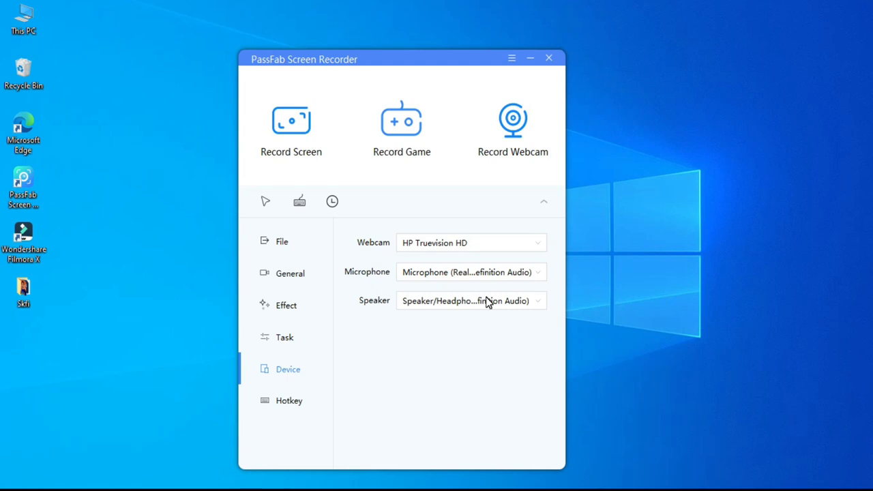
pyautogui.click(289, 400)
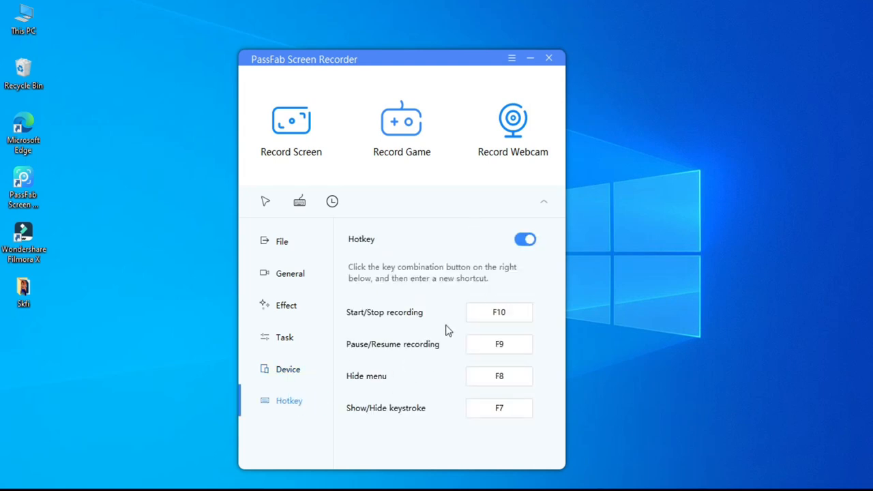
pyautogui.click(498, 311)
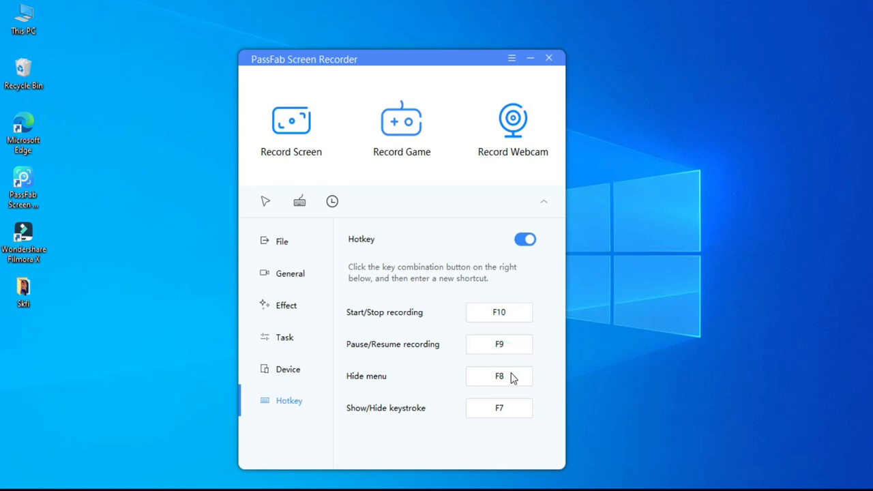
pyautogui.click(498, 408)
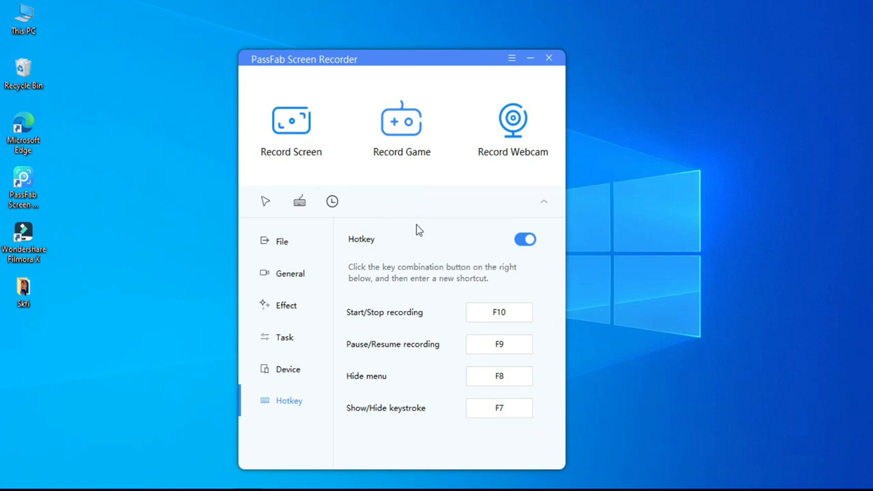
pyautogui.click(290, 130)
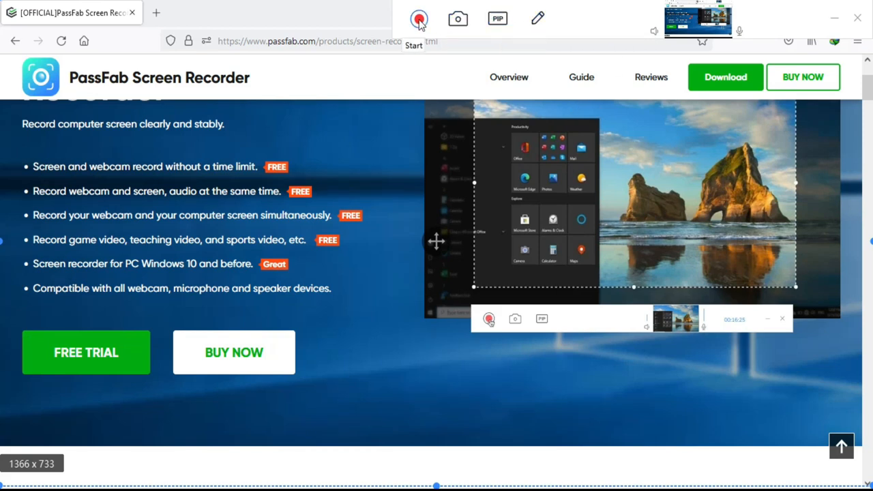
# - Record about 59 seconds of the product page, scrolling and adding a yellow annotation
pyautogui.click(419, 19)
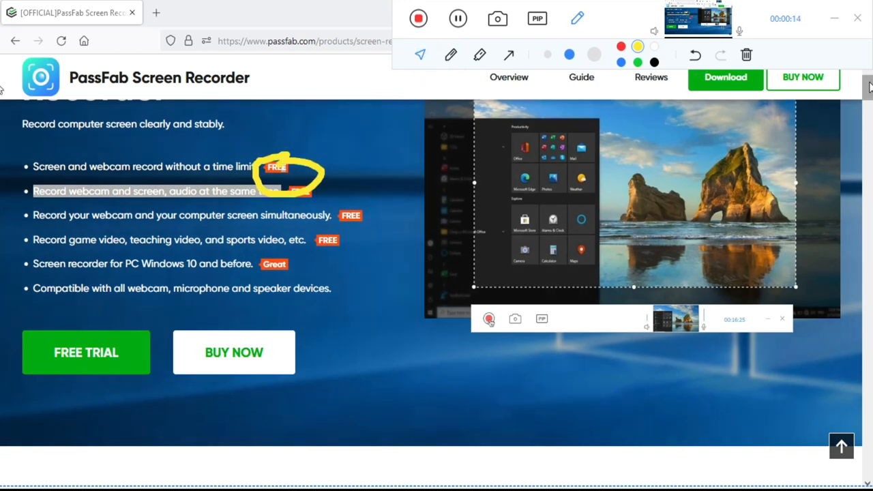
pyautogui.scroll(-3)
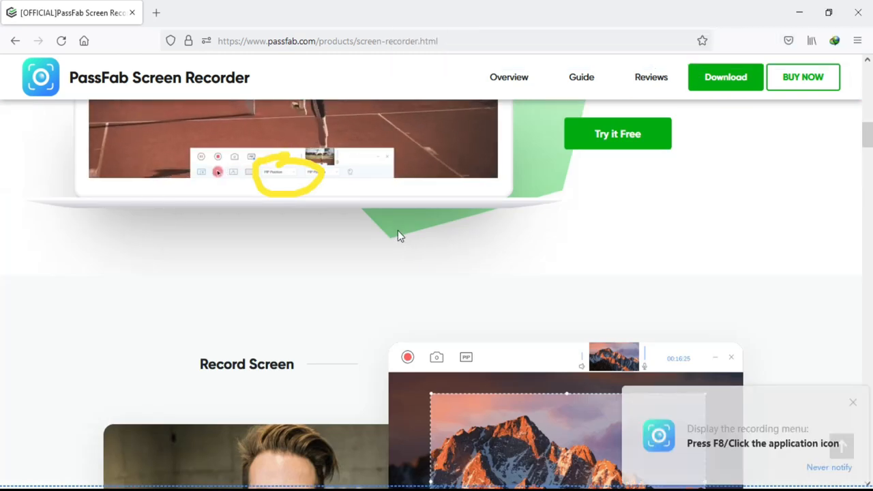
pyautogui.scroll(3)
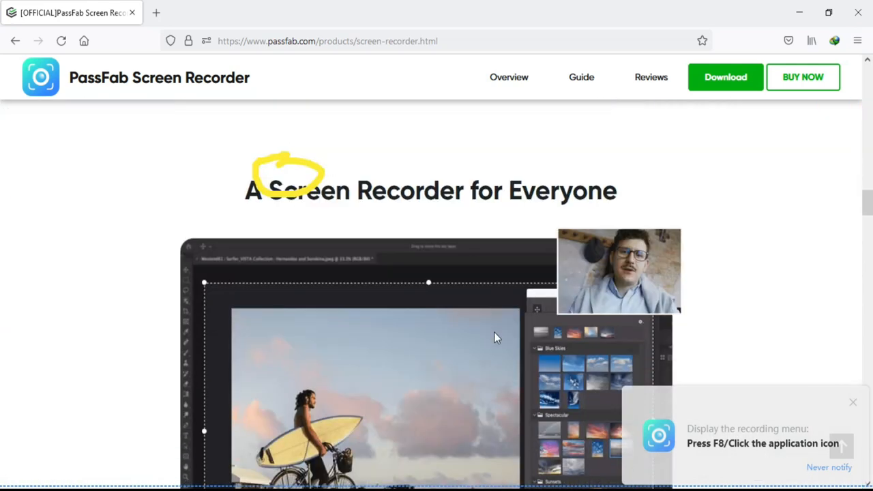
pyautogui.scroll(-3)
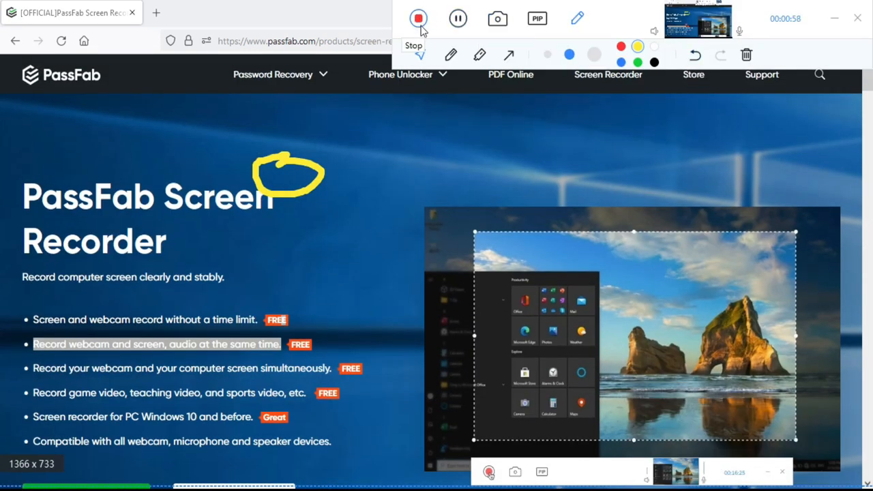
pyautogui.click(418, 19)
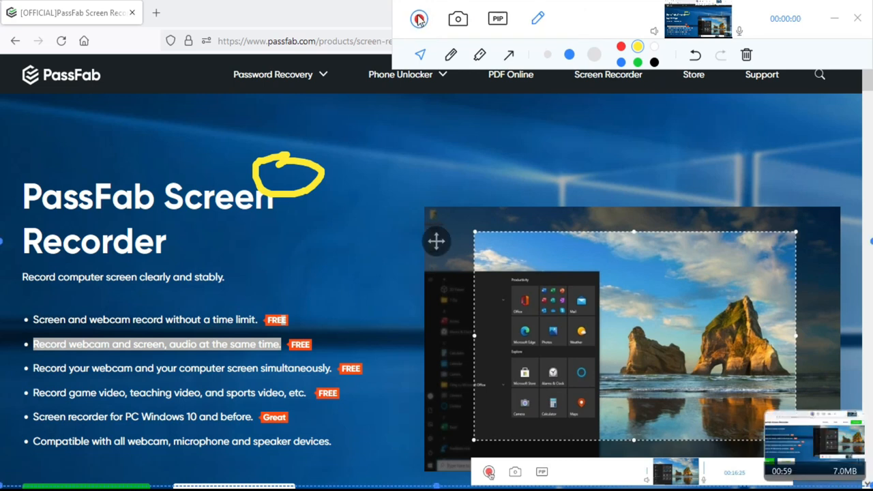
# - Open the clip in the editor and trim it to 00:04:47–00:52:85
pyautogui.click(419, 18)
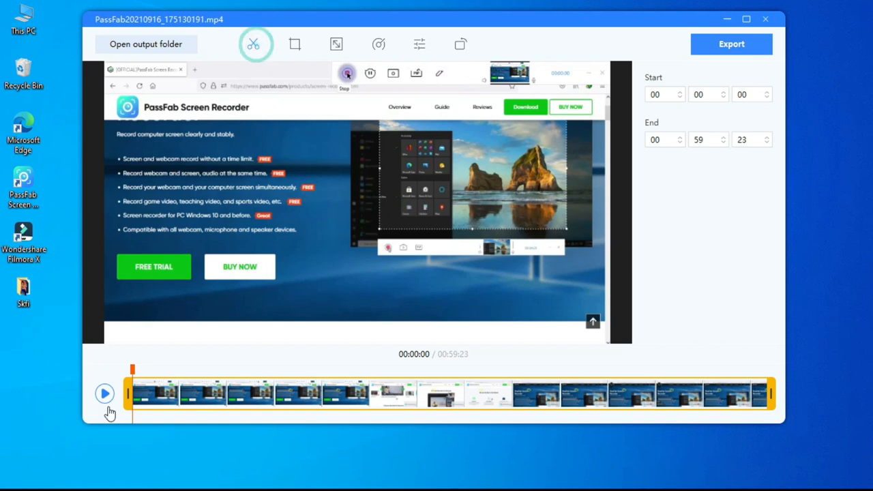
pyautogui.click(104, 392)
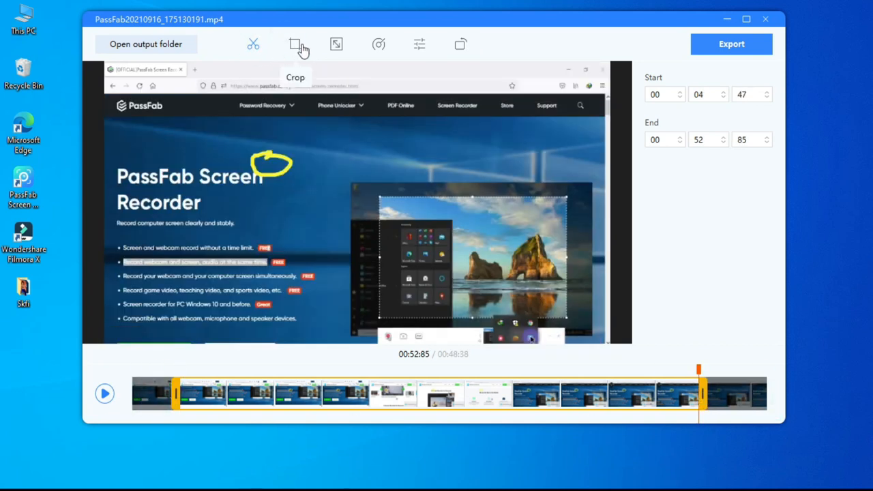
# - Check the 16:9 crop and resize options, then view playback speed at 1.00x
pyautogui.click(294, 44)
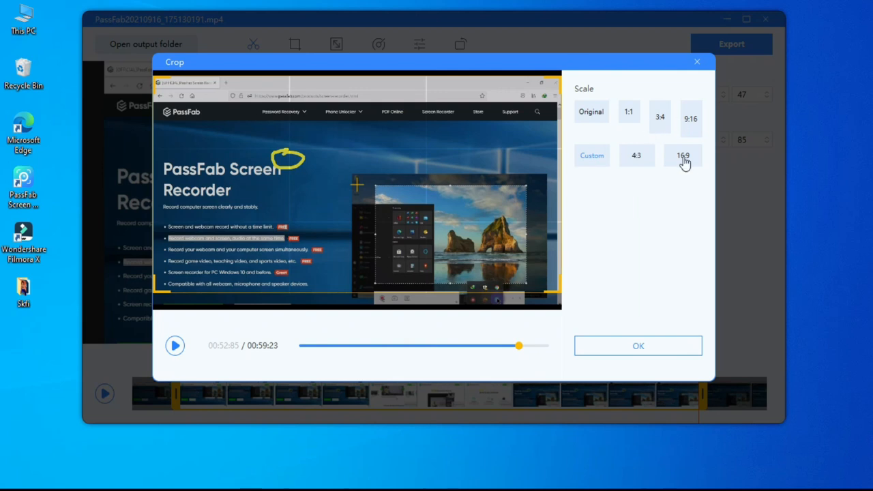
pyautogui.click(638, 345)
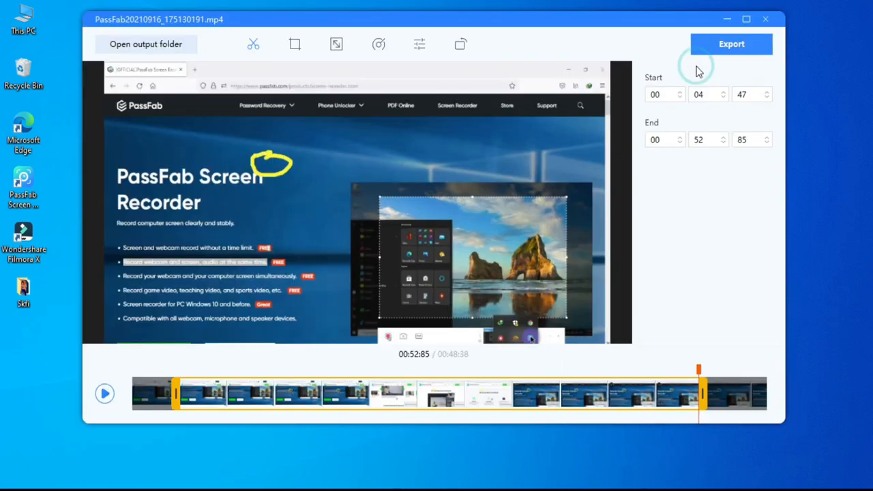
pyautogui.click(336, 43)
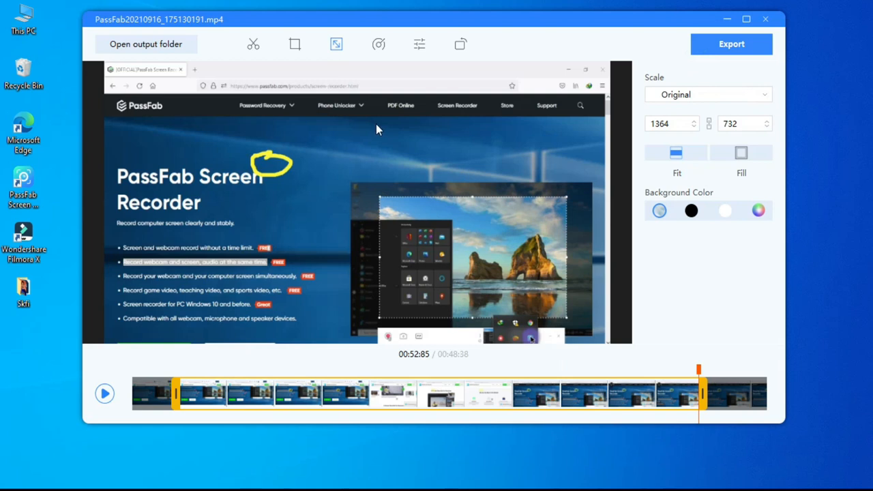
pyautogui.click(708, 94)
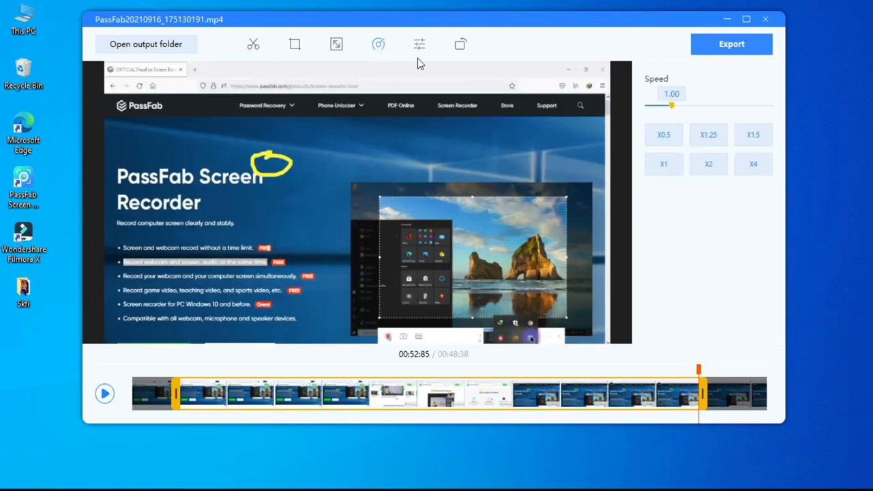
# - Set contrast -5, sharpen 41, highlight 25, temperature -27, and rotate a quarter turn
pyautogui.click(419, 43)
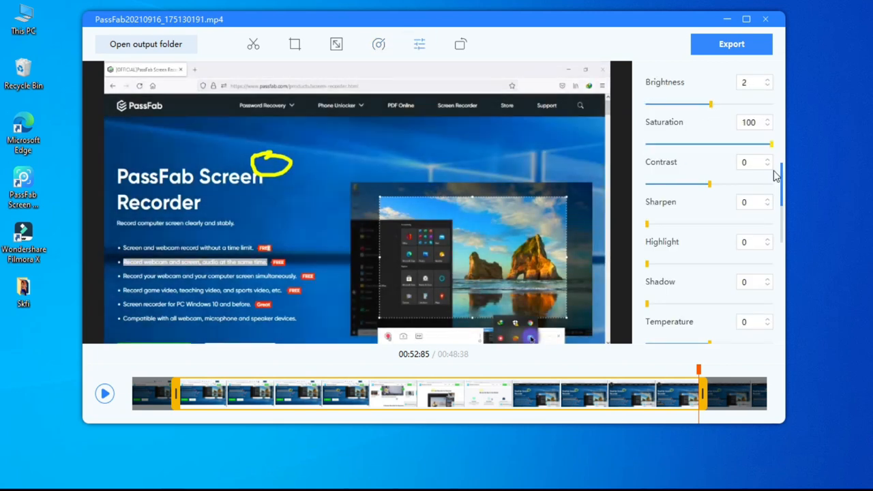
pyautogui.moveTo(710, 184); pyautogui.dragTo(706, 183)
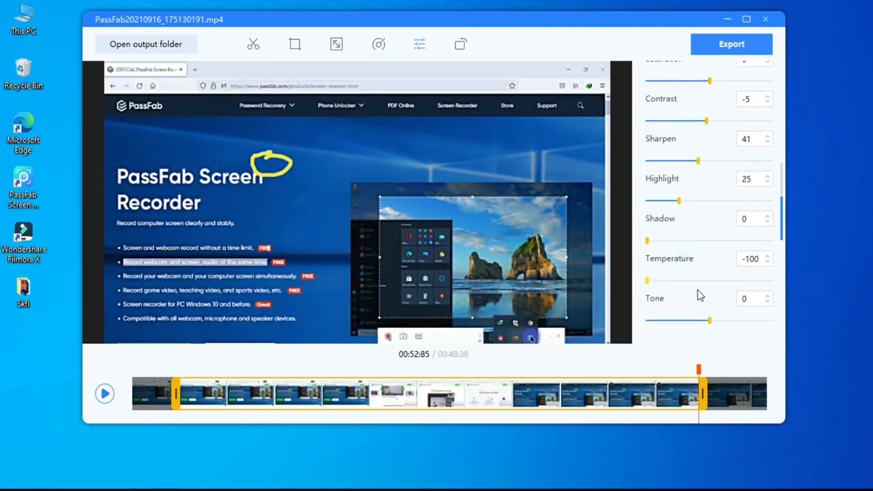
pyautogui.moveTo(646, 281); pyautogui.dragTo(691, 281)
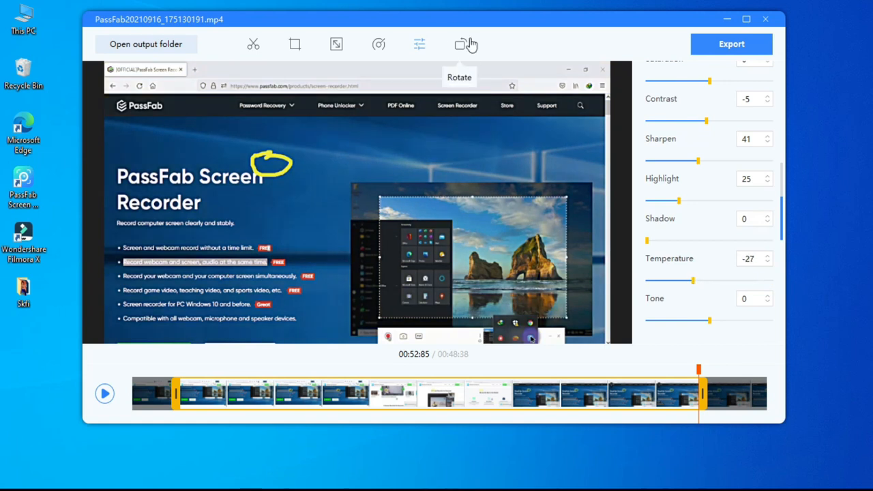
pyautogui.click(460, 43)
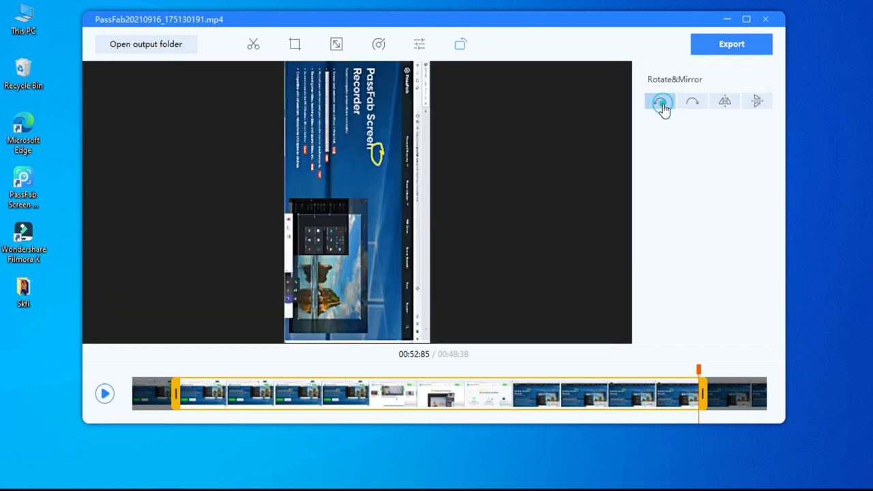
pyautogui.click(659, 101)
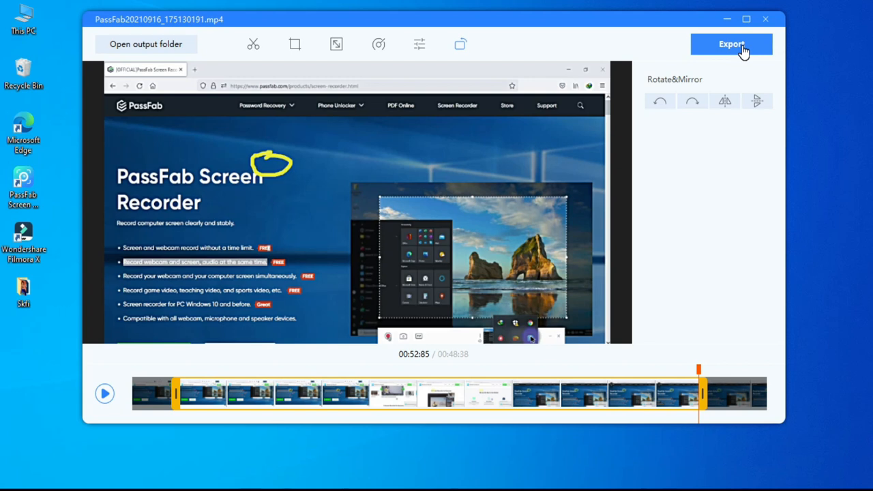
pyautogui.moveTo(406, 321)
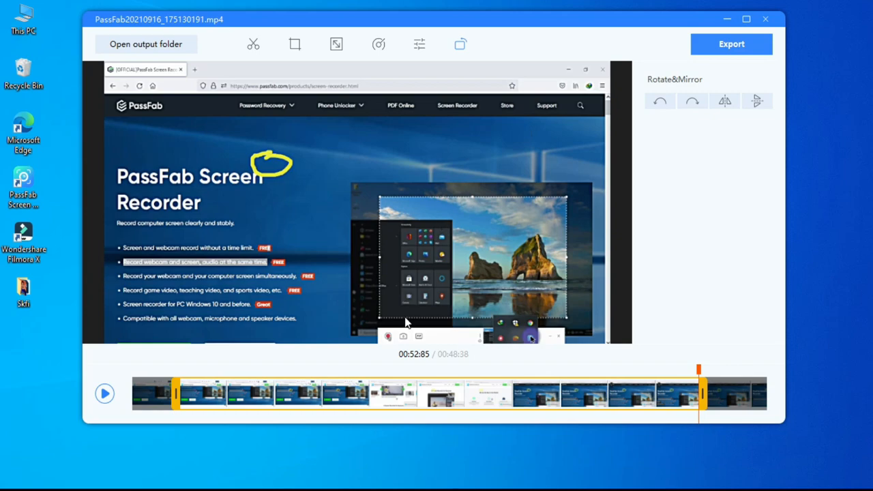